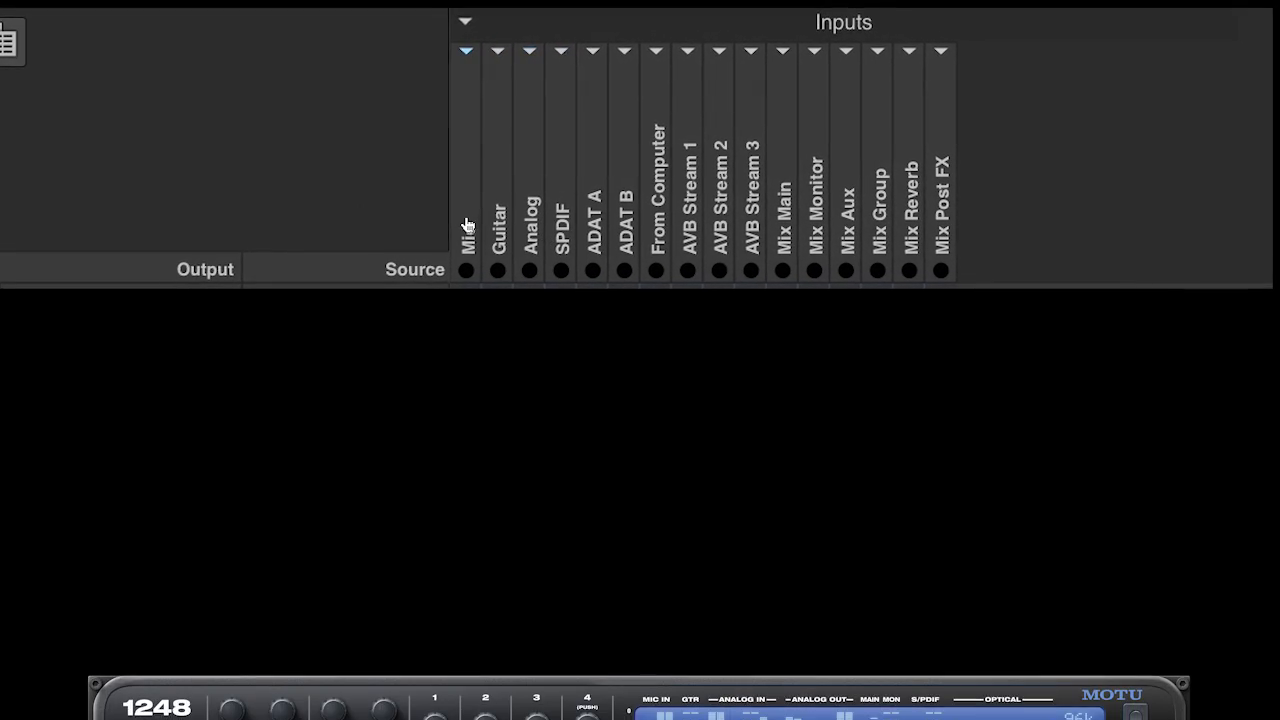
# Step: Expand and collapse the Analog input and AVB Stream 1 column groups on the routing grid
pyautogui.click(464, 52)
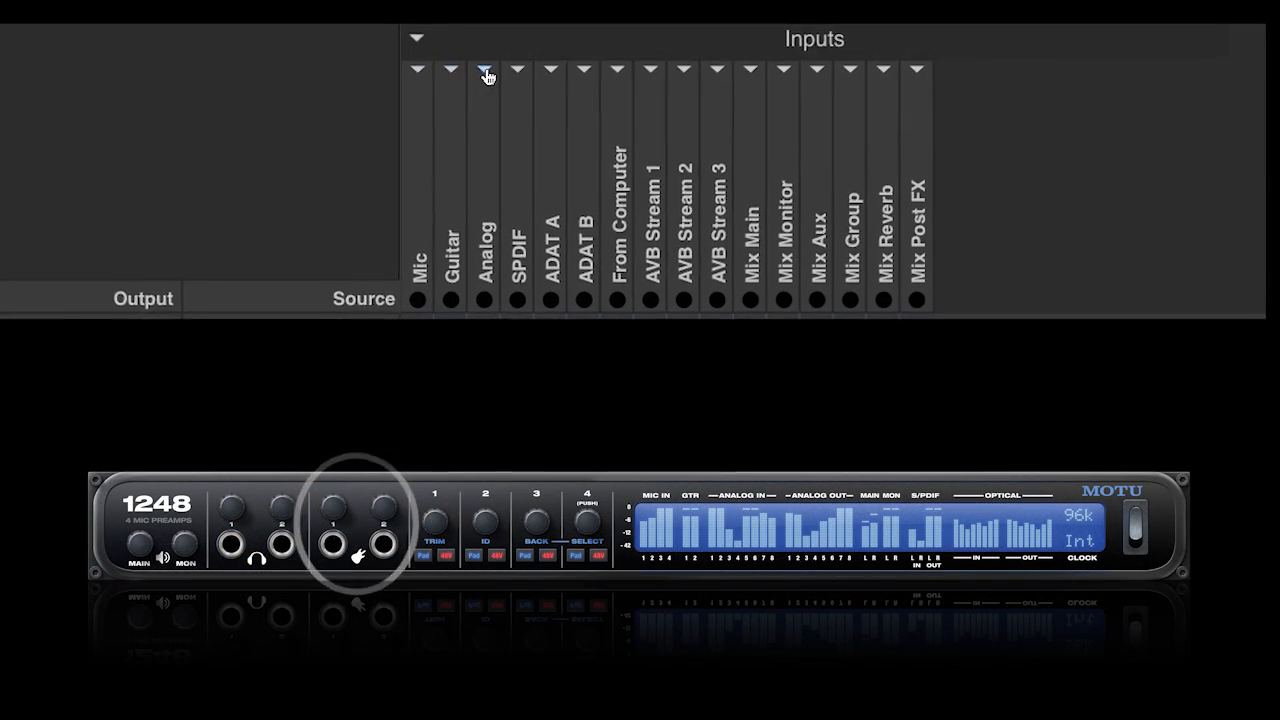
pyautogui.click(484, 68)
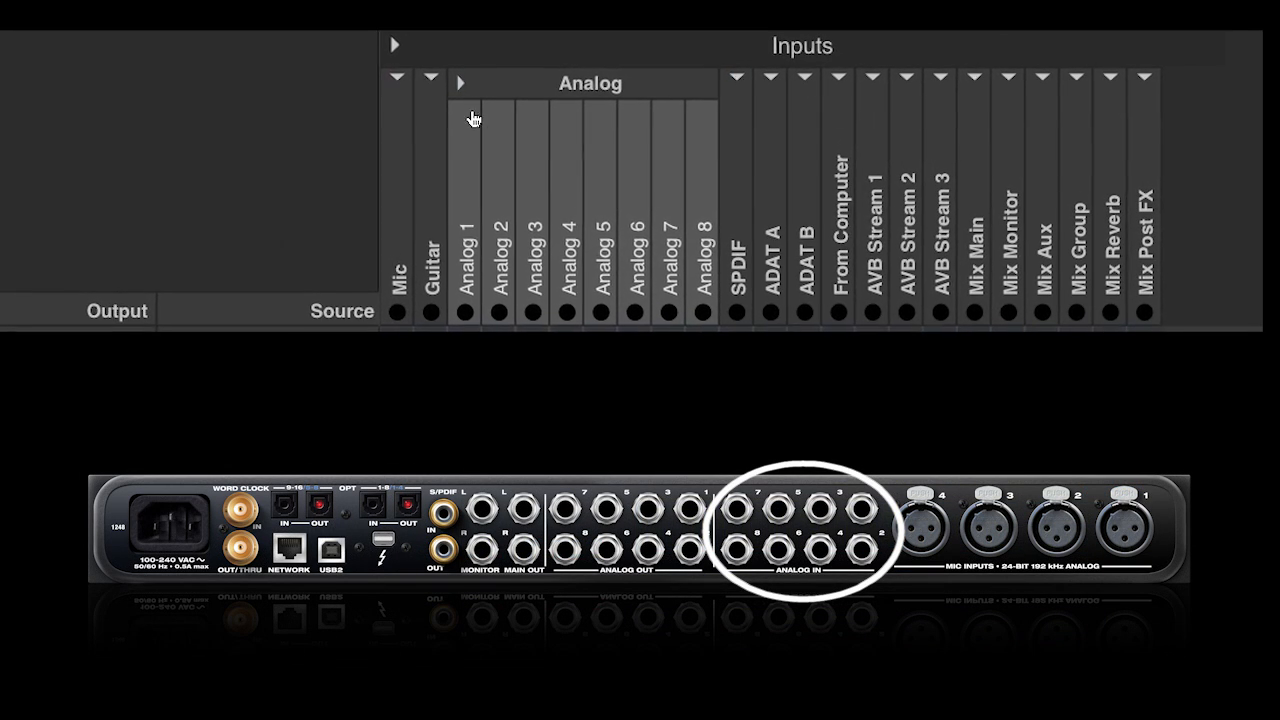
pyautogui.click(460, 84)
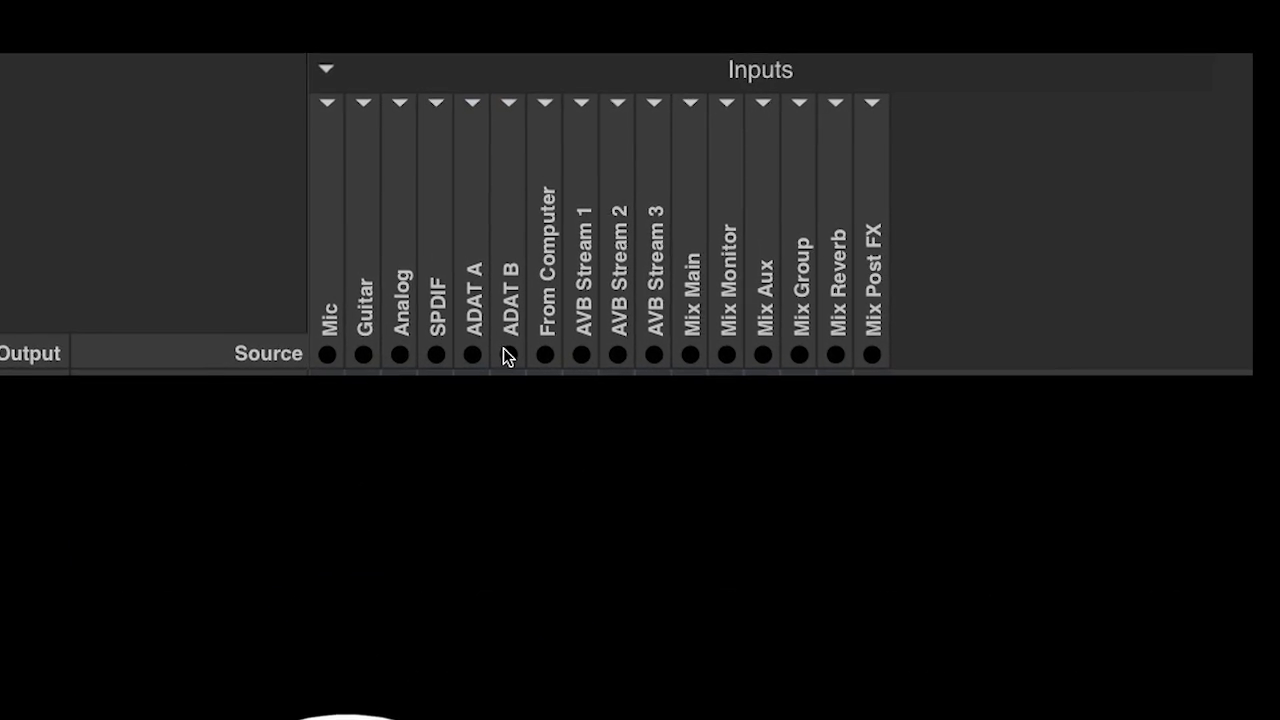
pyautogui.click(544, 104)
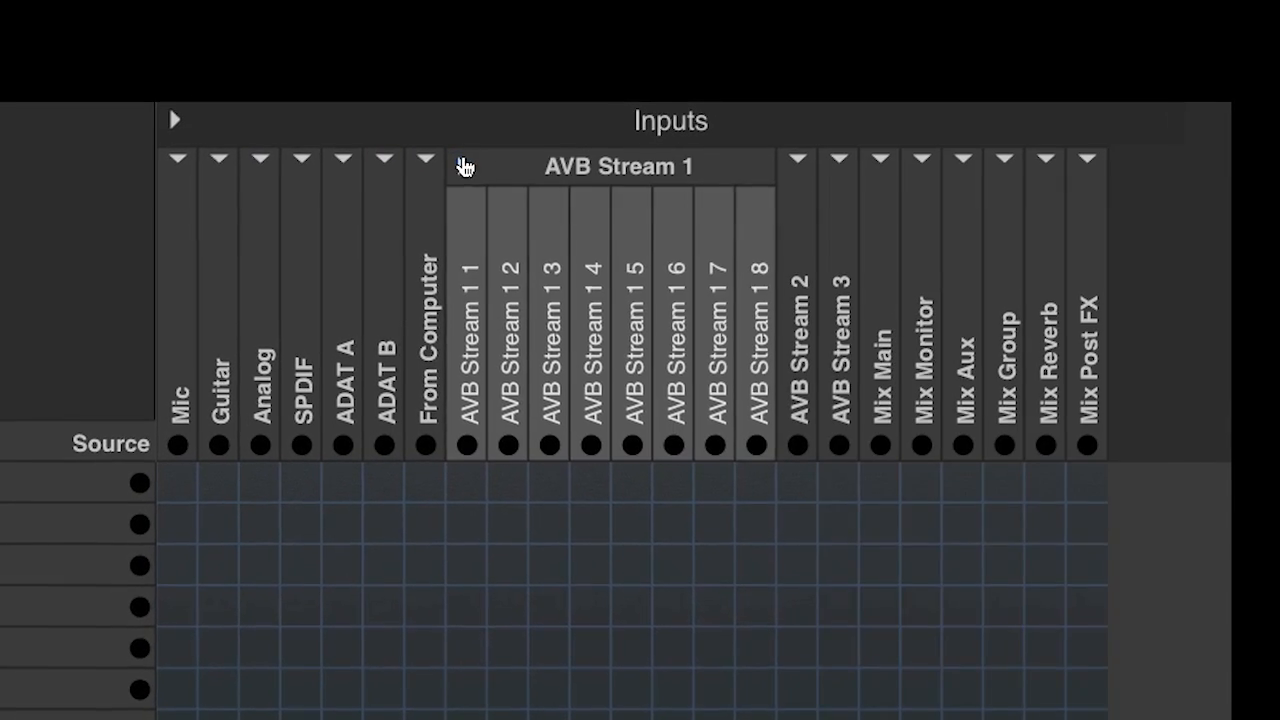
pyautogui.click(464, 164)
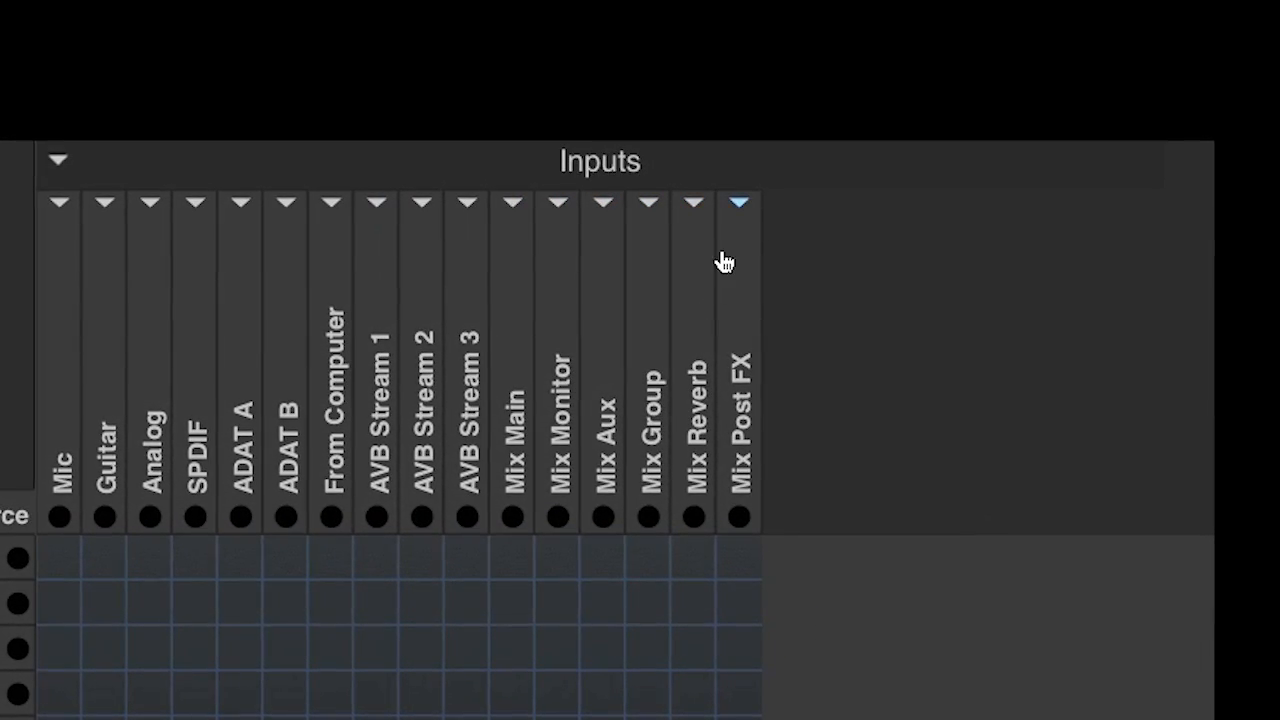
pyautogui.click(738, 202)
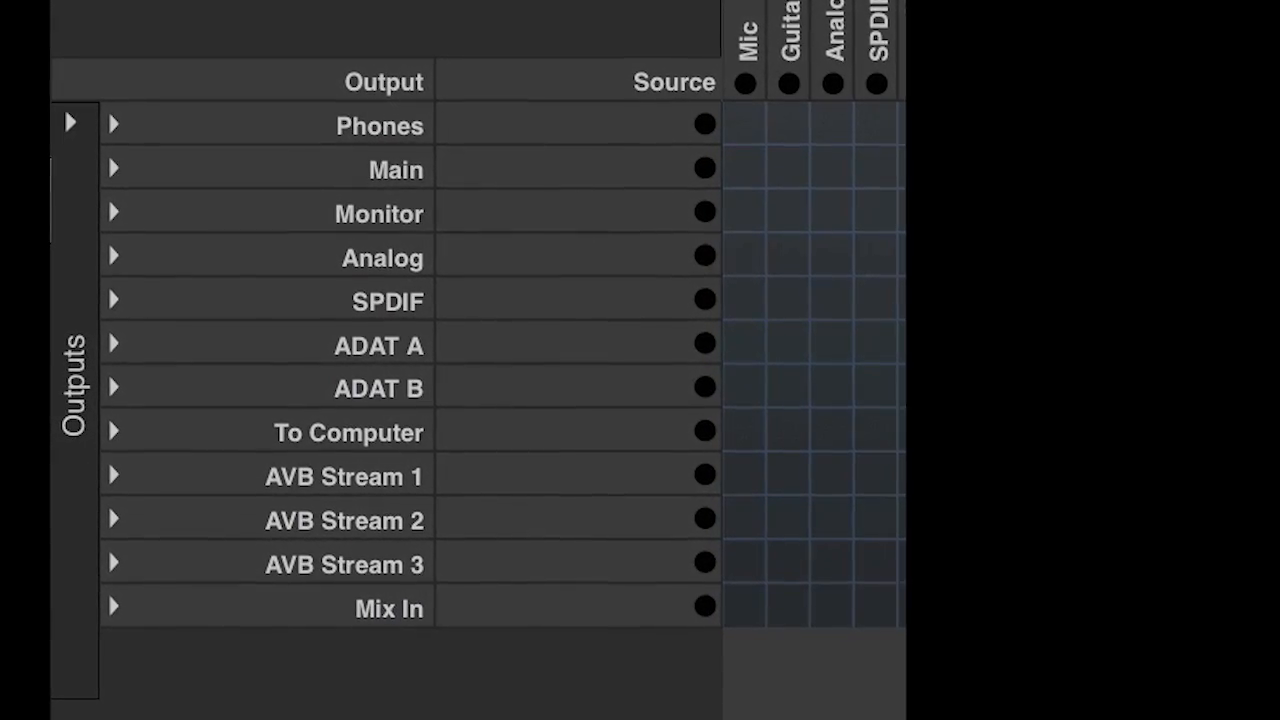
# Step: Expand and collapse the Analog outputs, expand Mix In to review its inputs, and go to Device setup
pyautogui.click(112, 124)
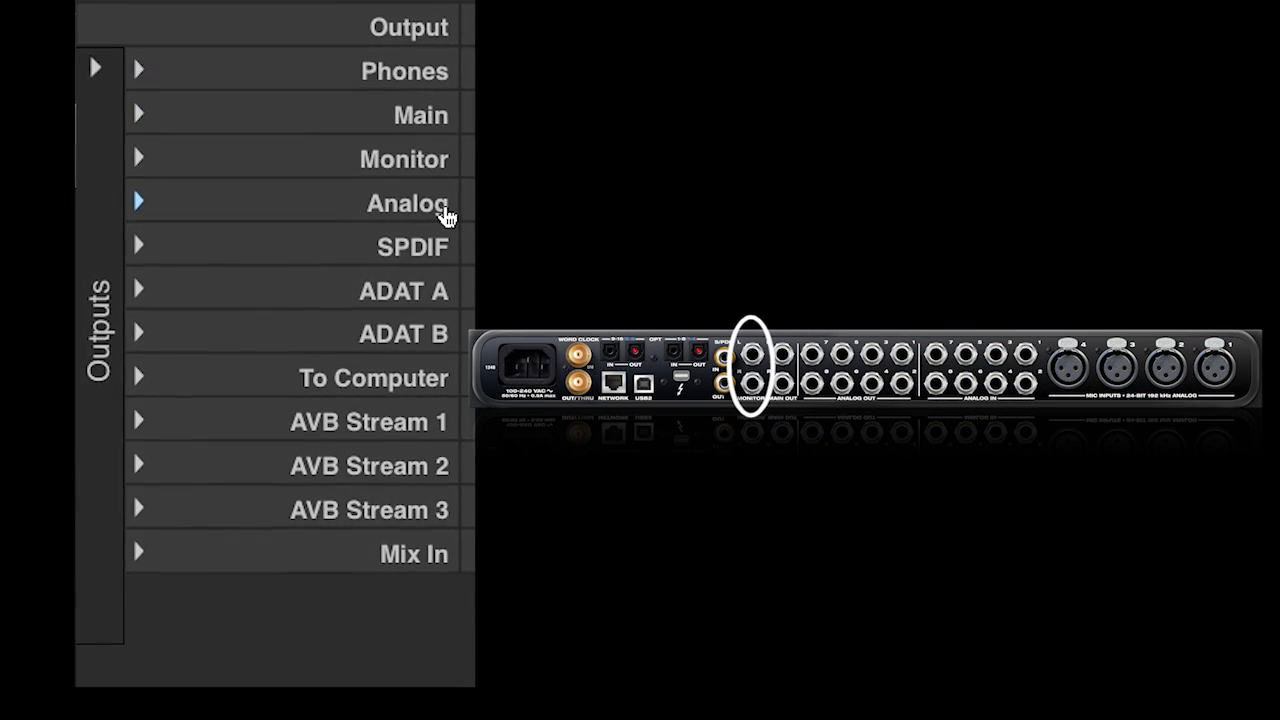
pyautogui.click(138, 200)
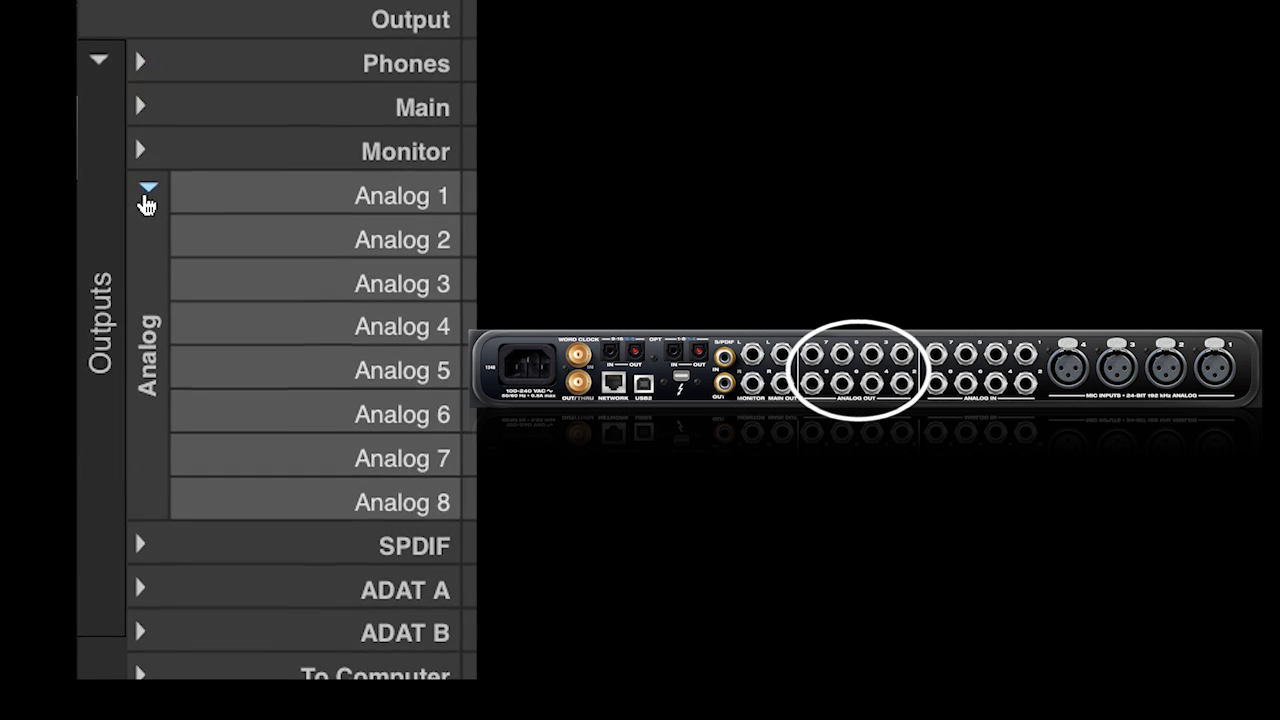
pyautogui.click(148, 188)
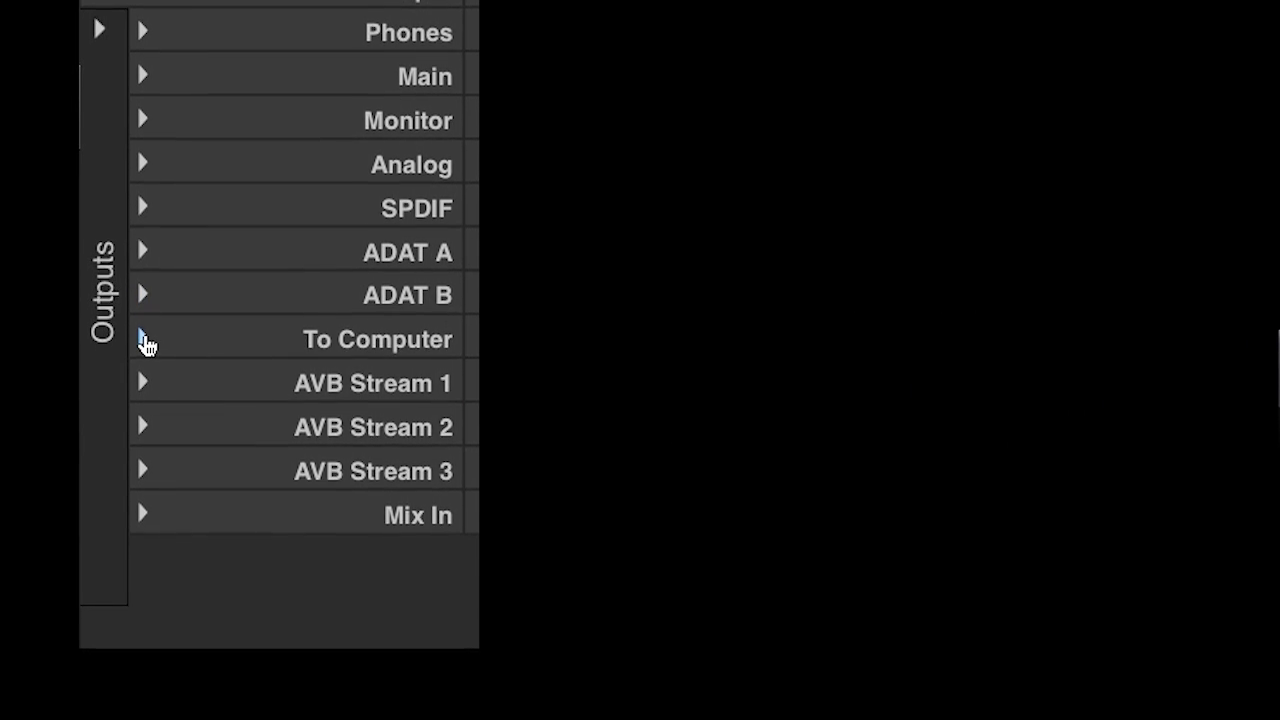
pyautogui.click(142, 338)
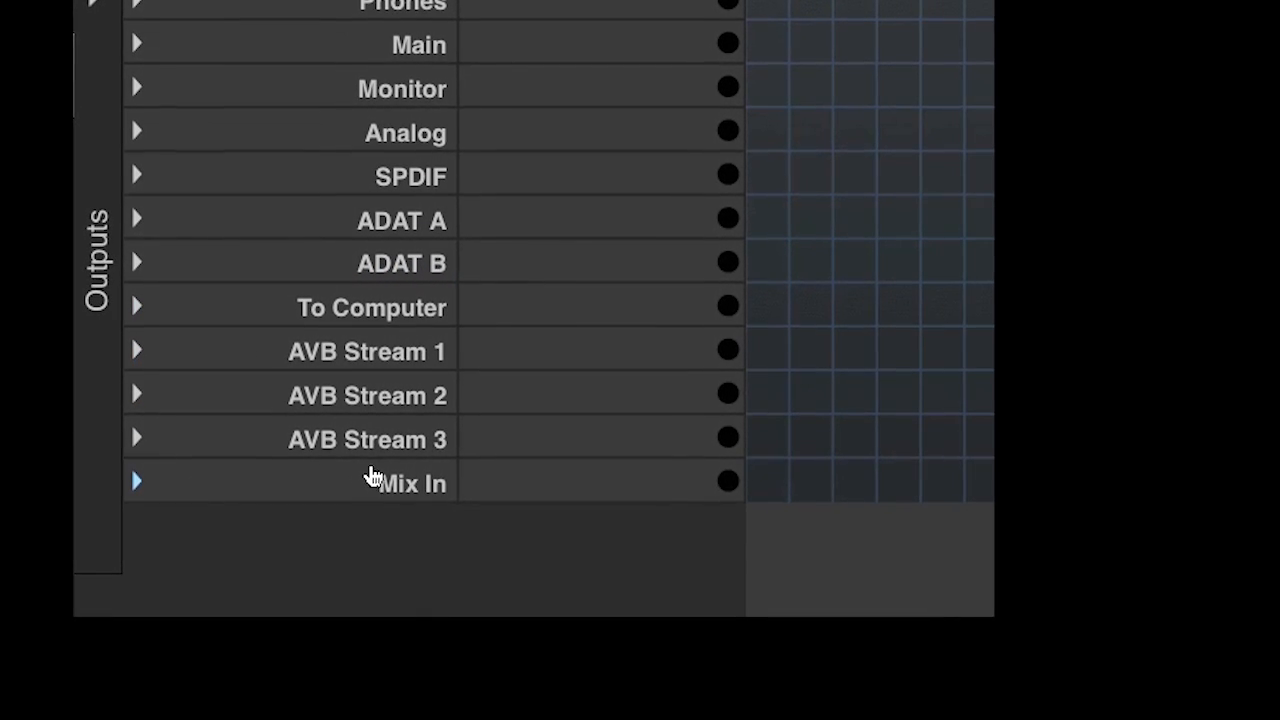
pyautogui.click(136, 480)
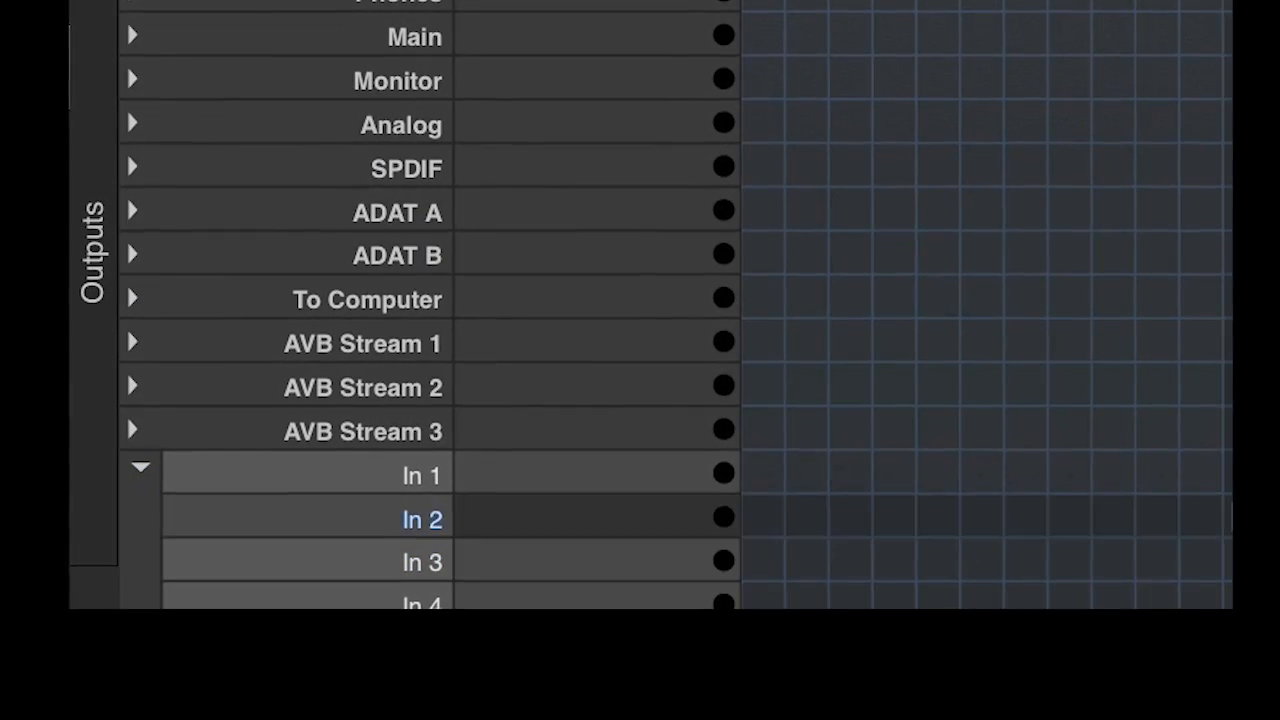
pyautogui.scroll(-3)
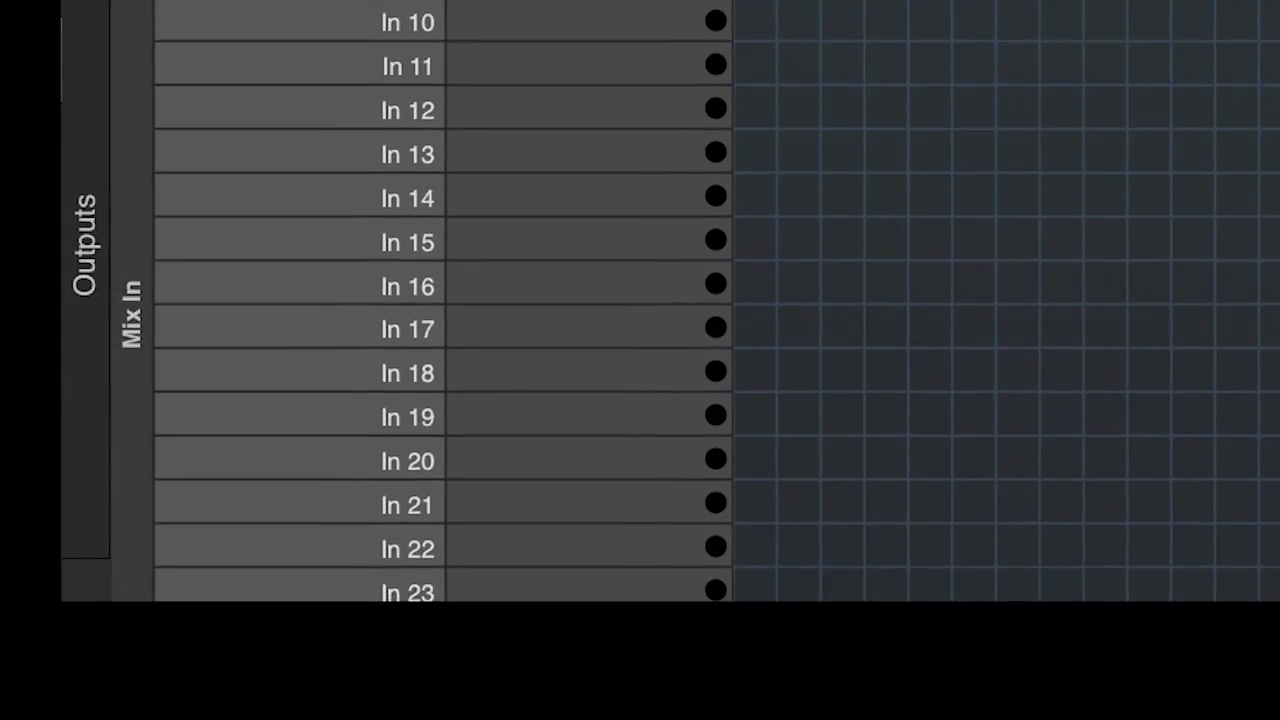
pyautogui.scroll(3)
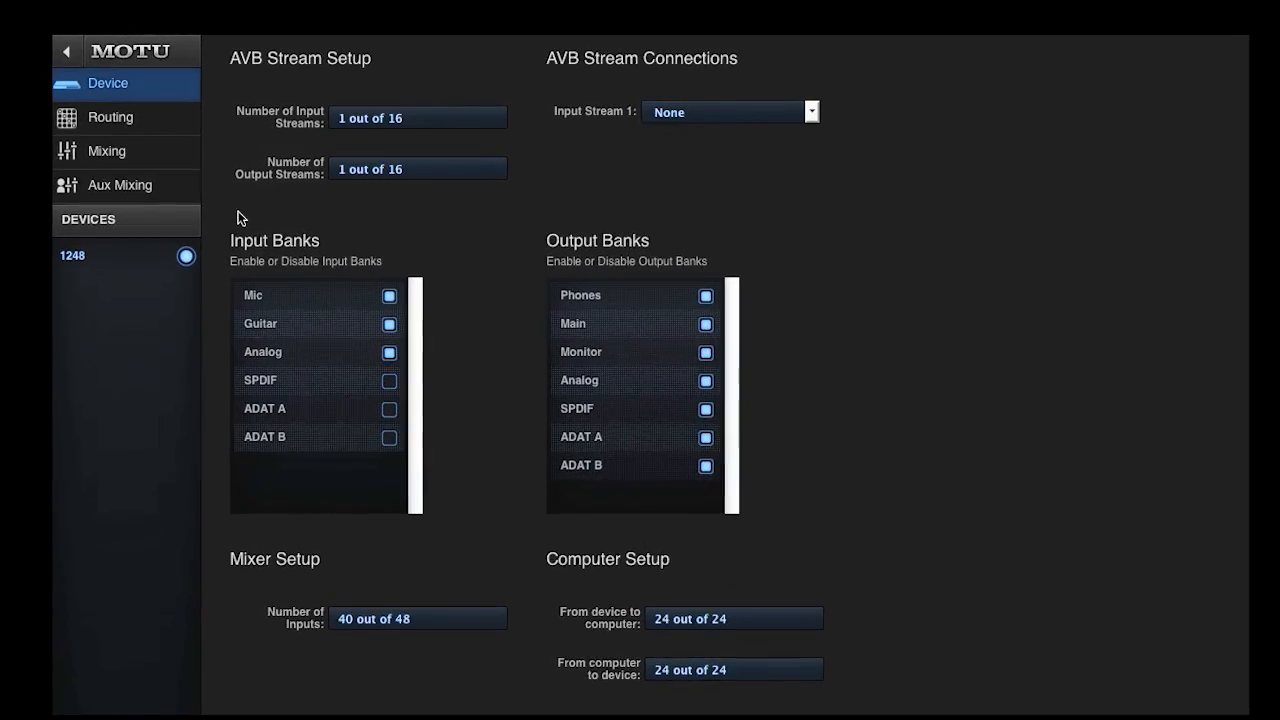
# Step: Return to the Routing grid and re-expand the To Computer outputs into individual channels
pyautogui.click(110, 116)
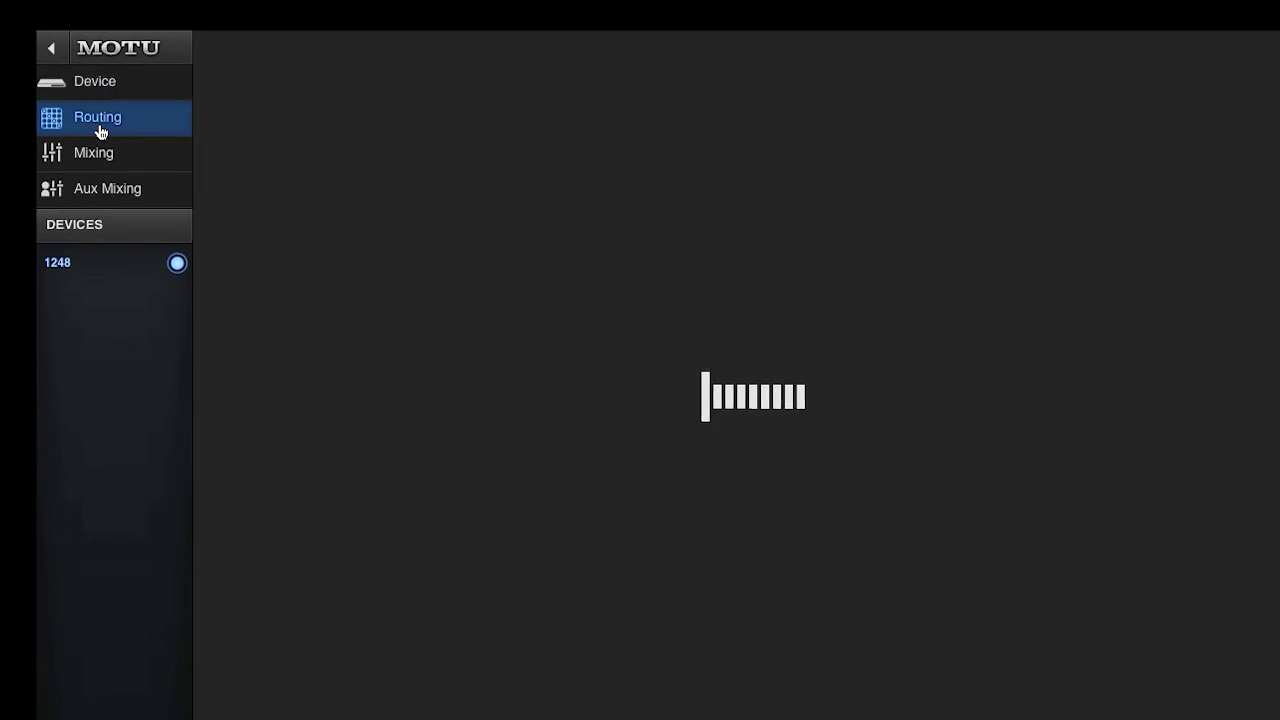
pyautogui.click(96, 116)
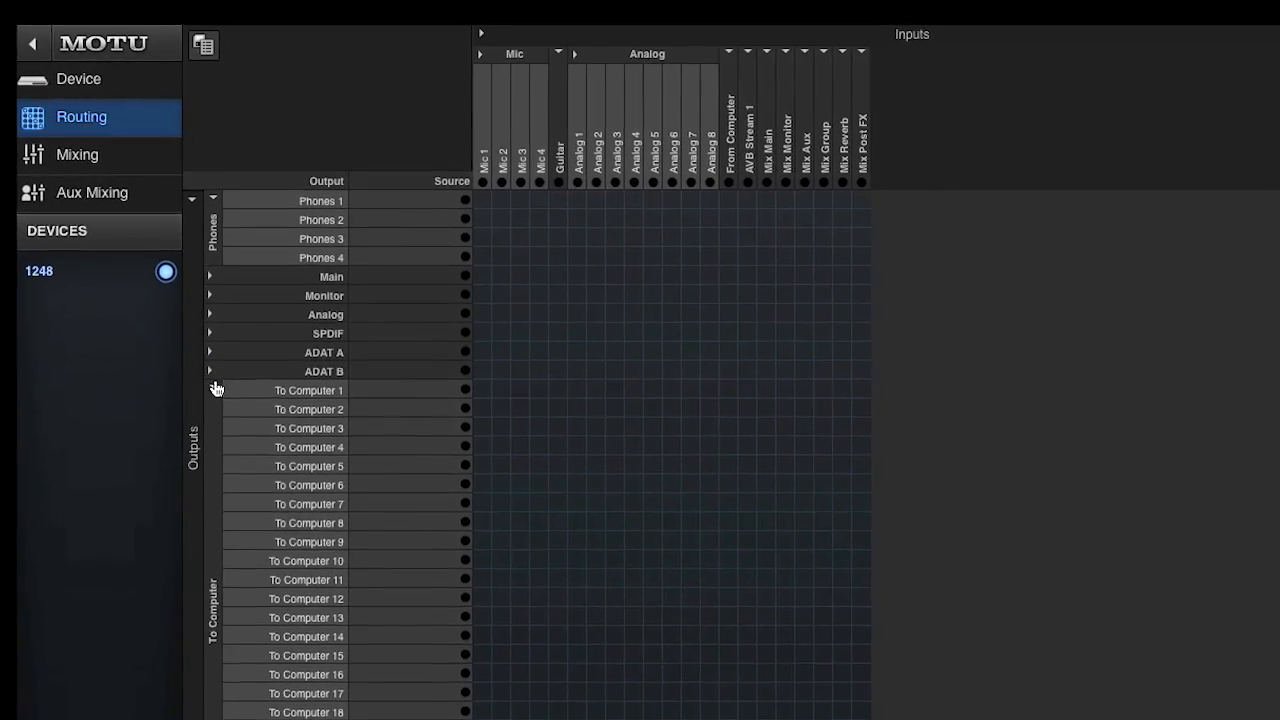
pyautogui.click(210, 388)
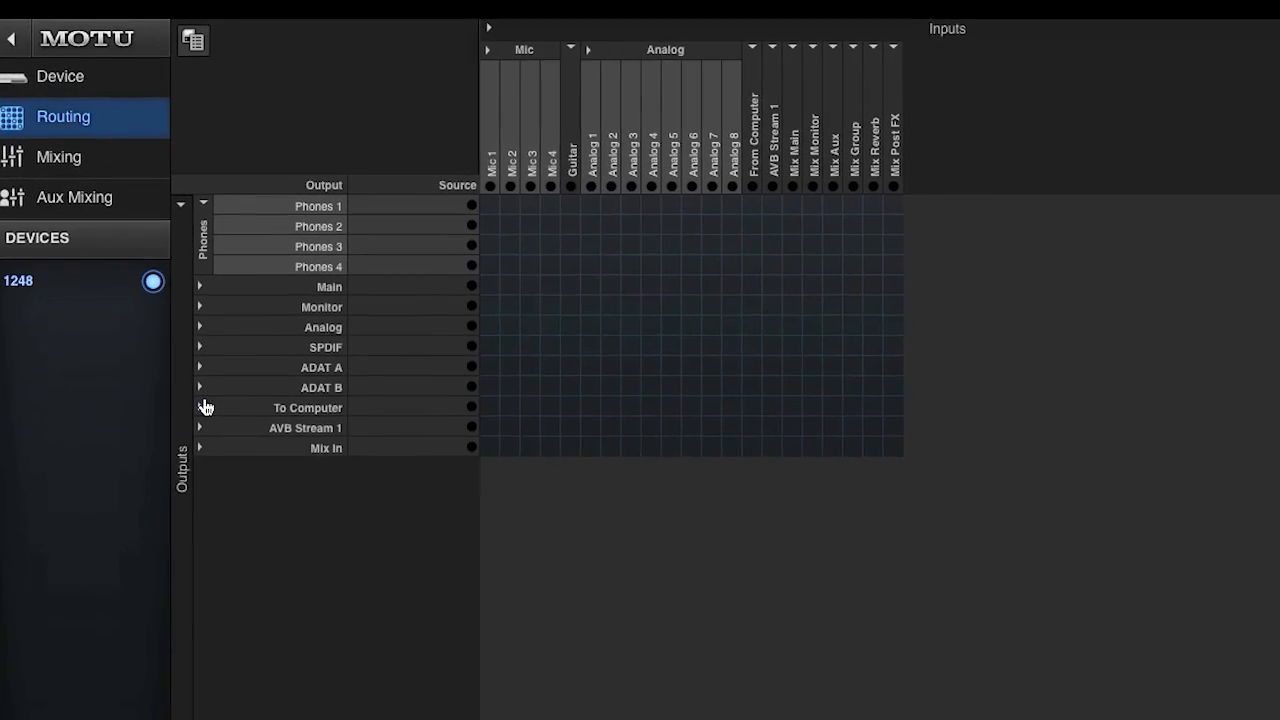
pyautogui.click(200, 408)
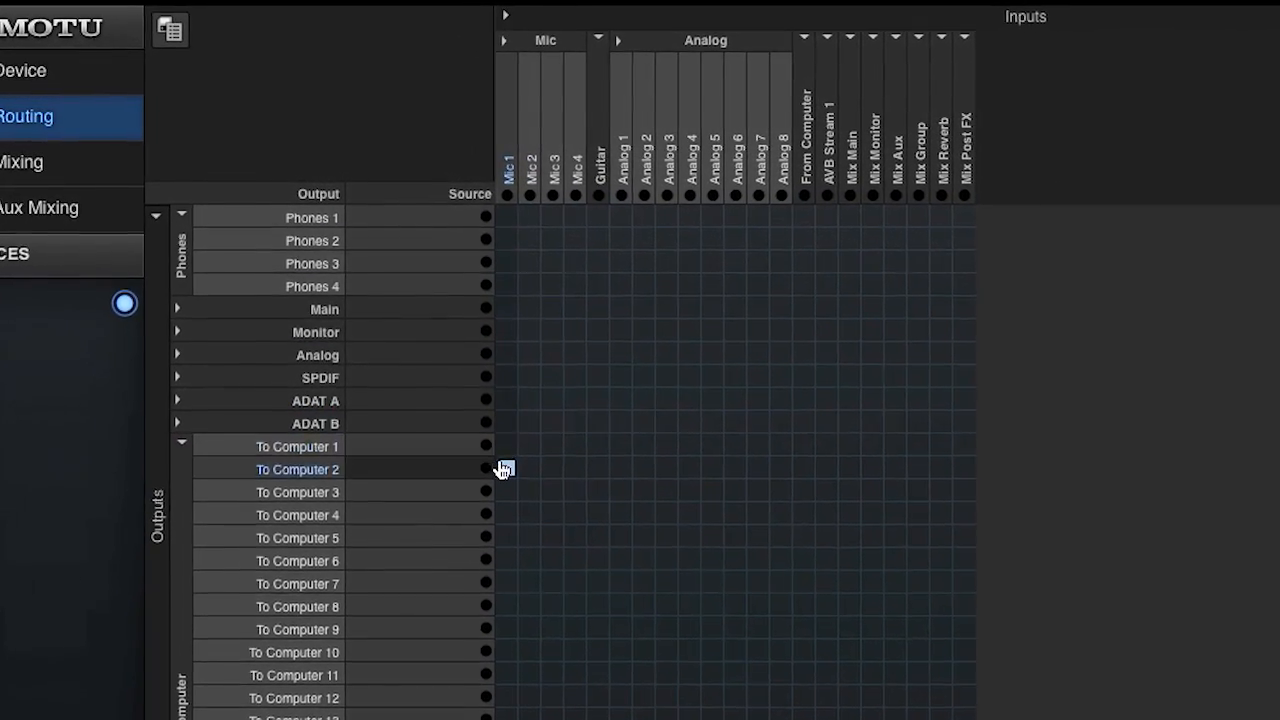
# Step: Route Mic 1–2 to To Computer 1–2 and Analog 1–8 diagonally to To Computer 3–10
pyautogui.click(504, 468)
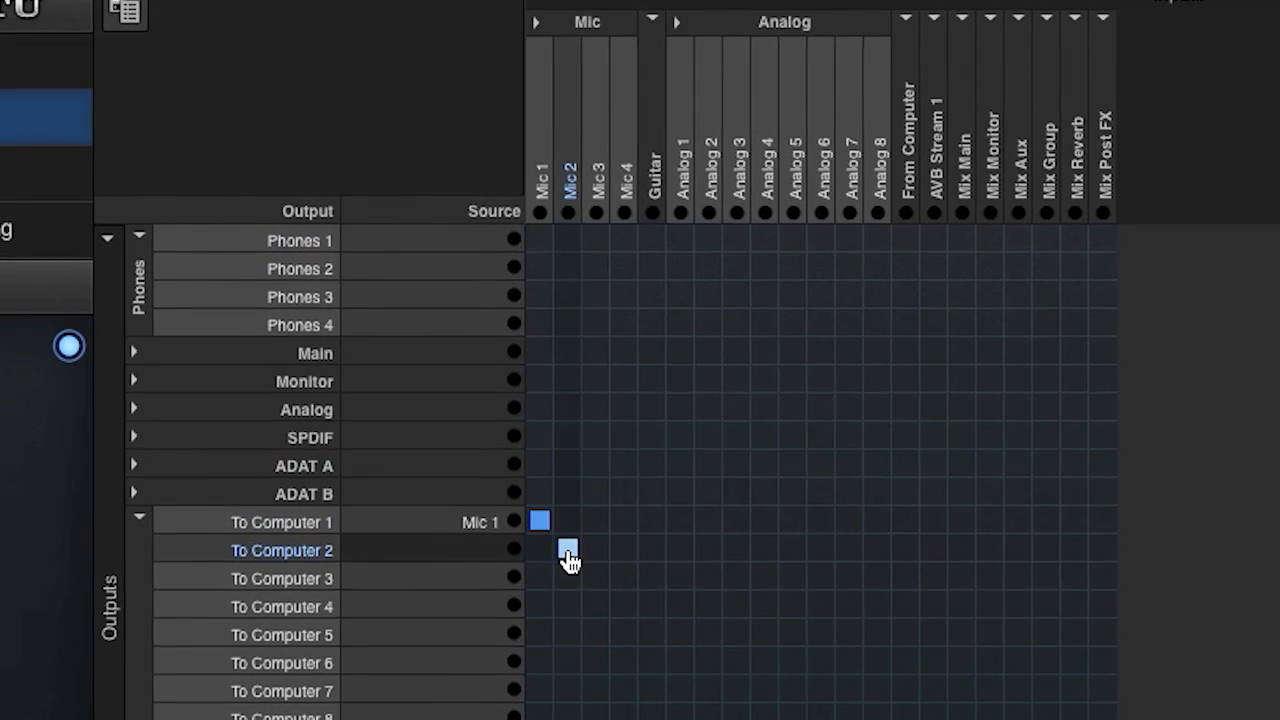
pyautogui.click(568, 552)
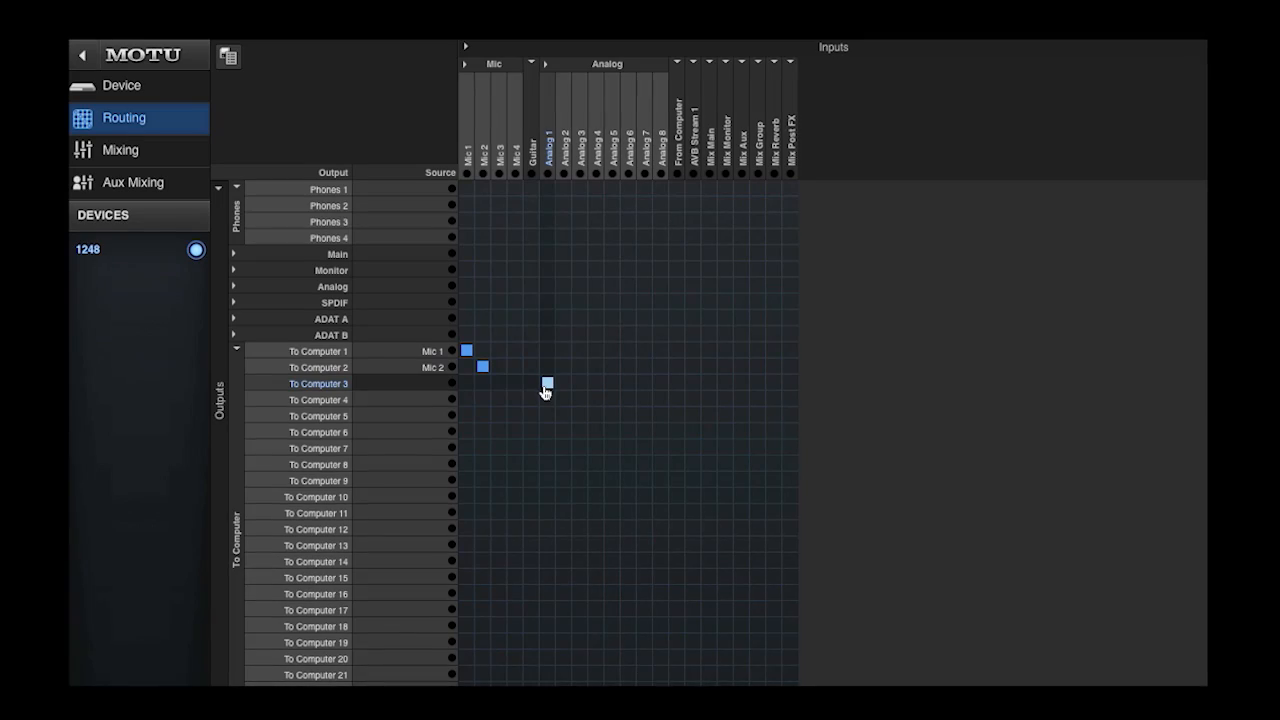
pyautogui.moveTo(548, 384); pyautogui.dragTo(630, 468)
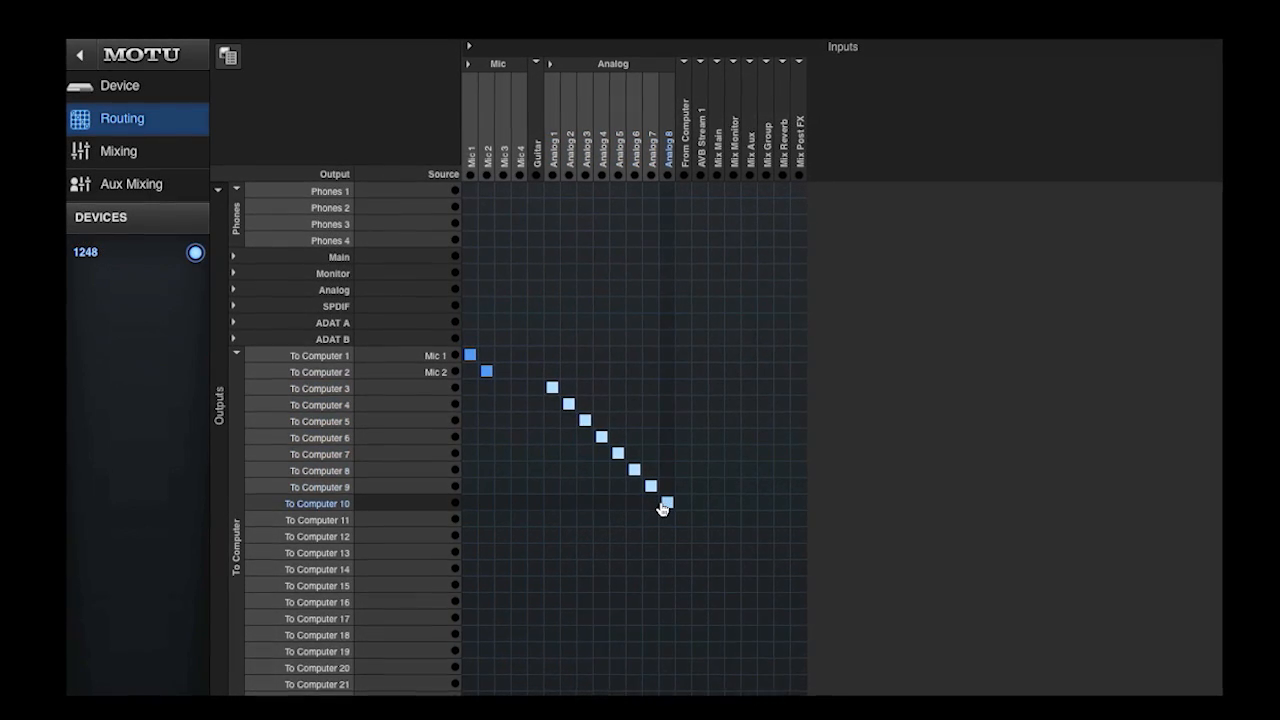
pyautogui.click(668, 508)
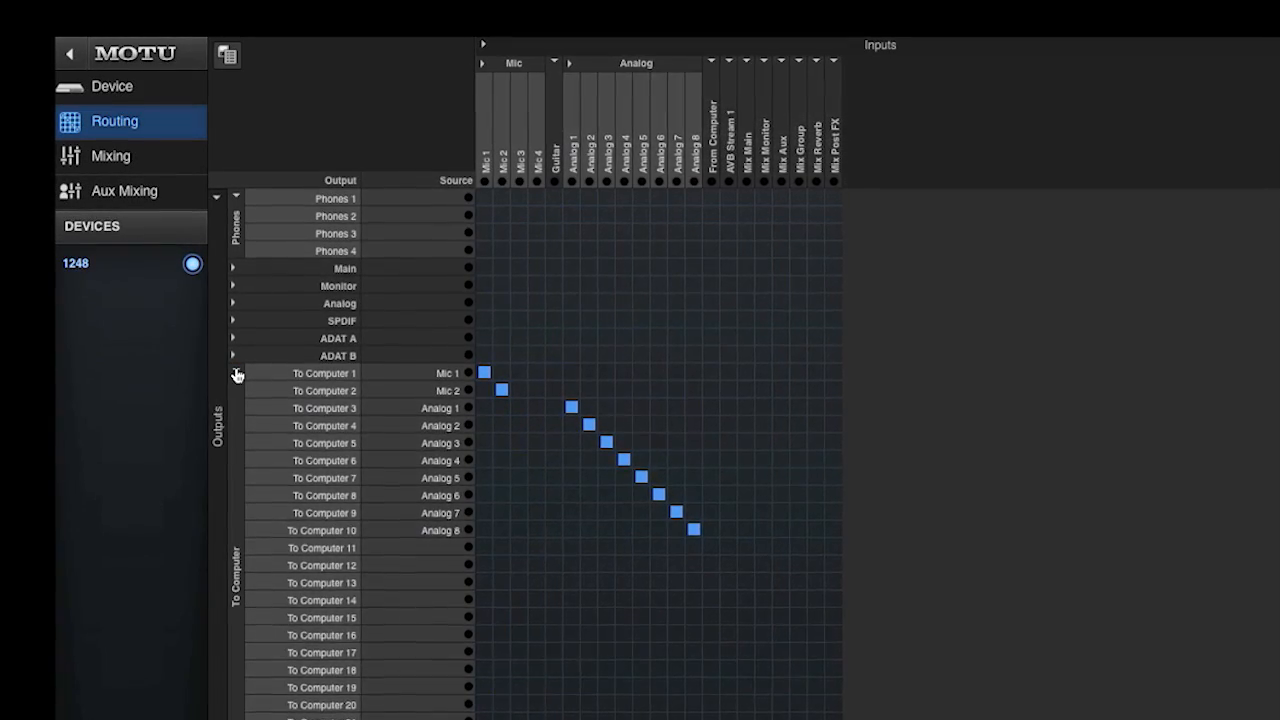
# Step: Collapse the To Computer rows and Analog columns so Analog 1–8 also feed Mix In 1–8
pyautogui.scroll(-3)
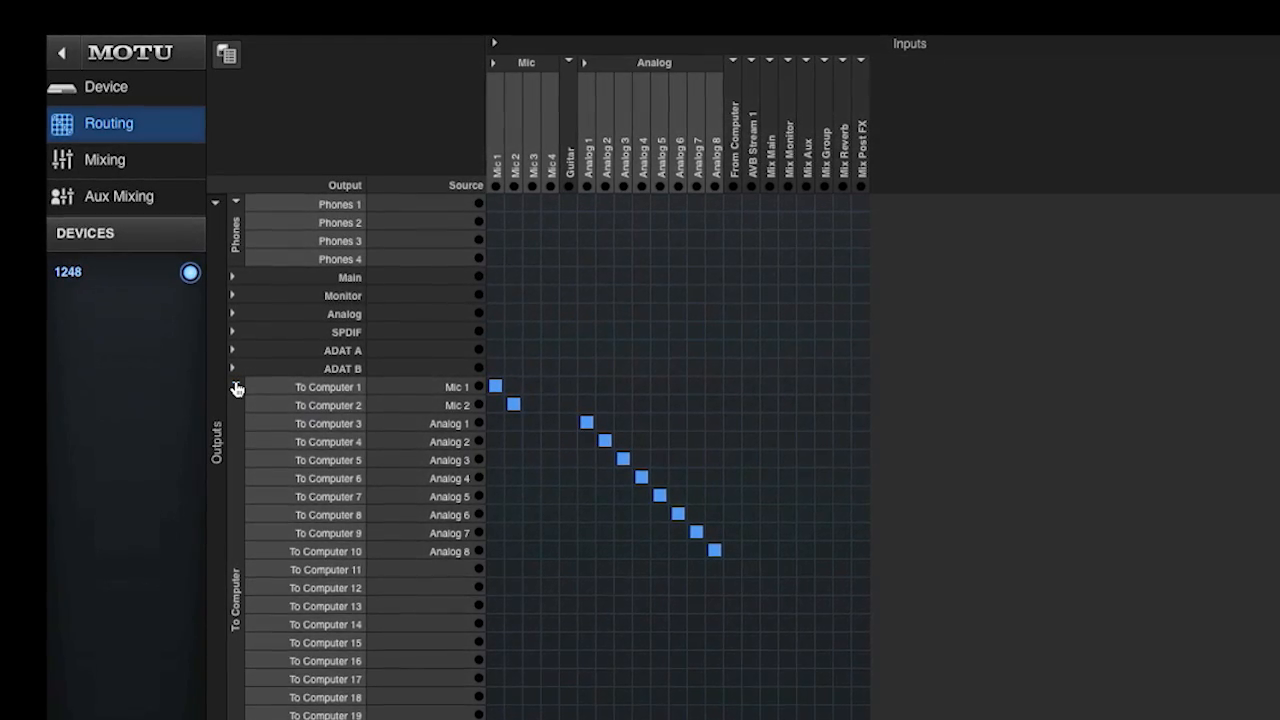
pyautogui.click(232, 388)
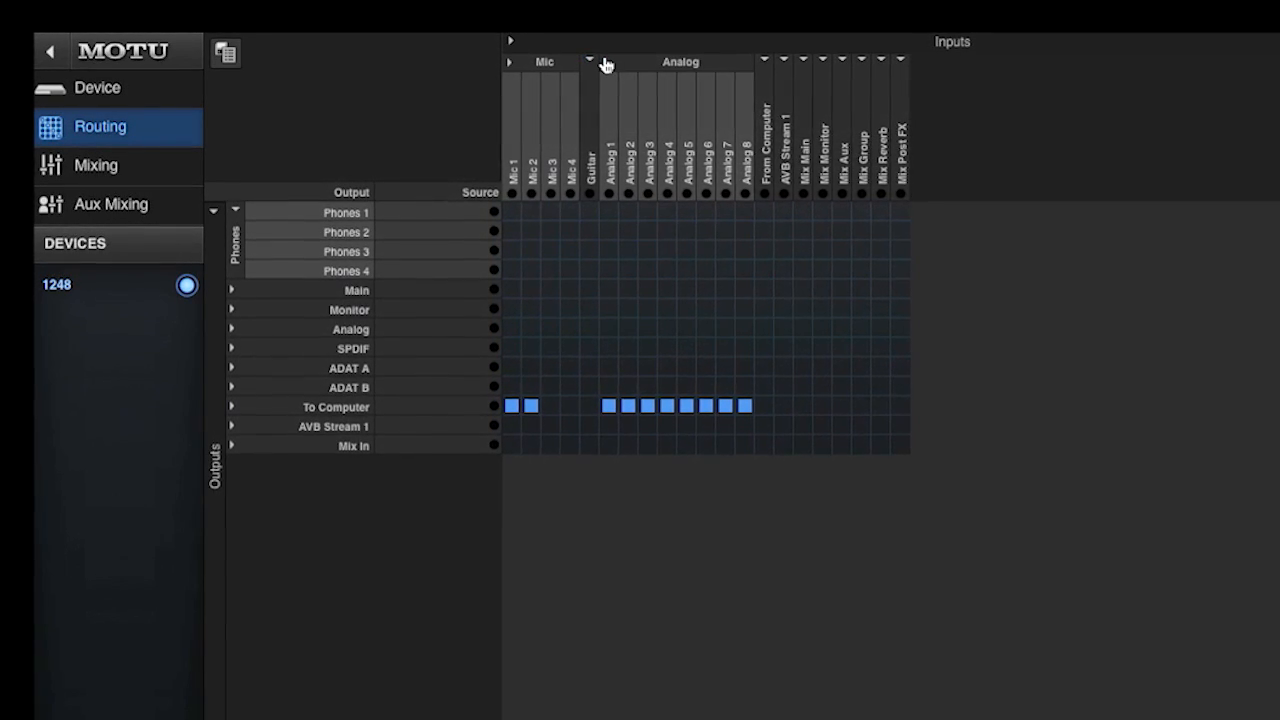
pyautogui.click(612, 62)
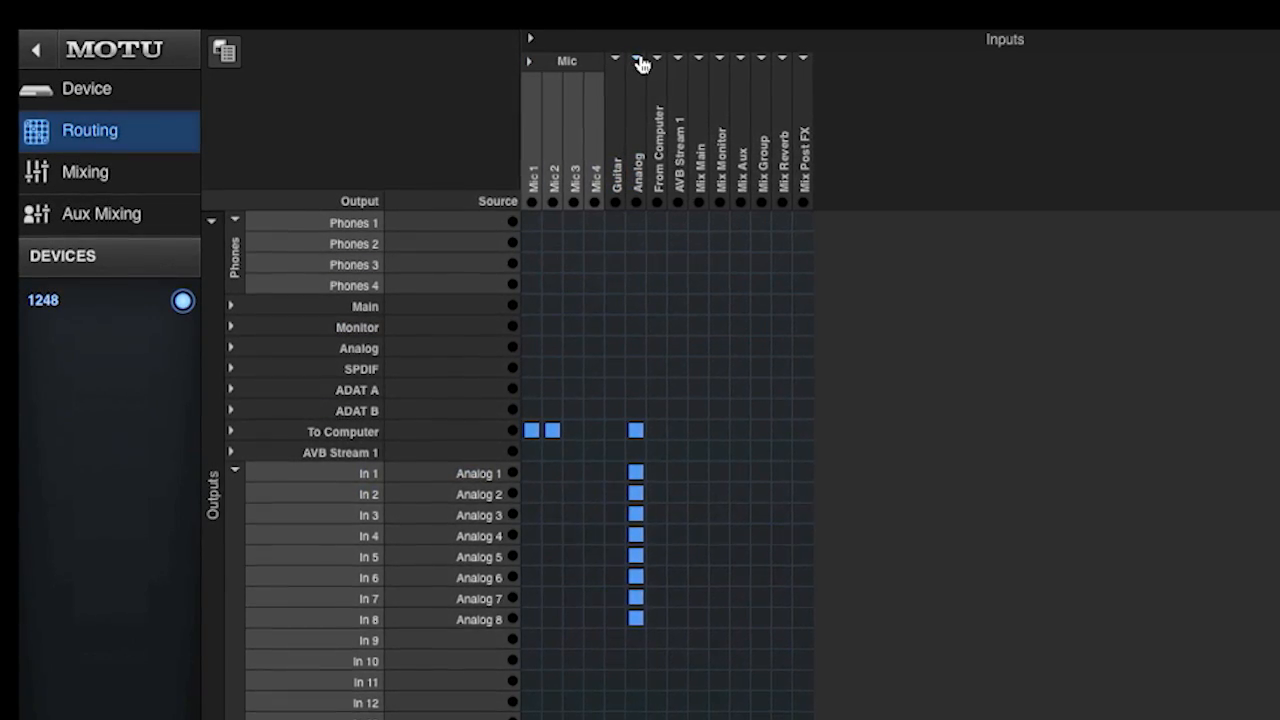
pyautogui.click(640, 60)
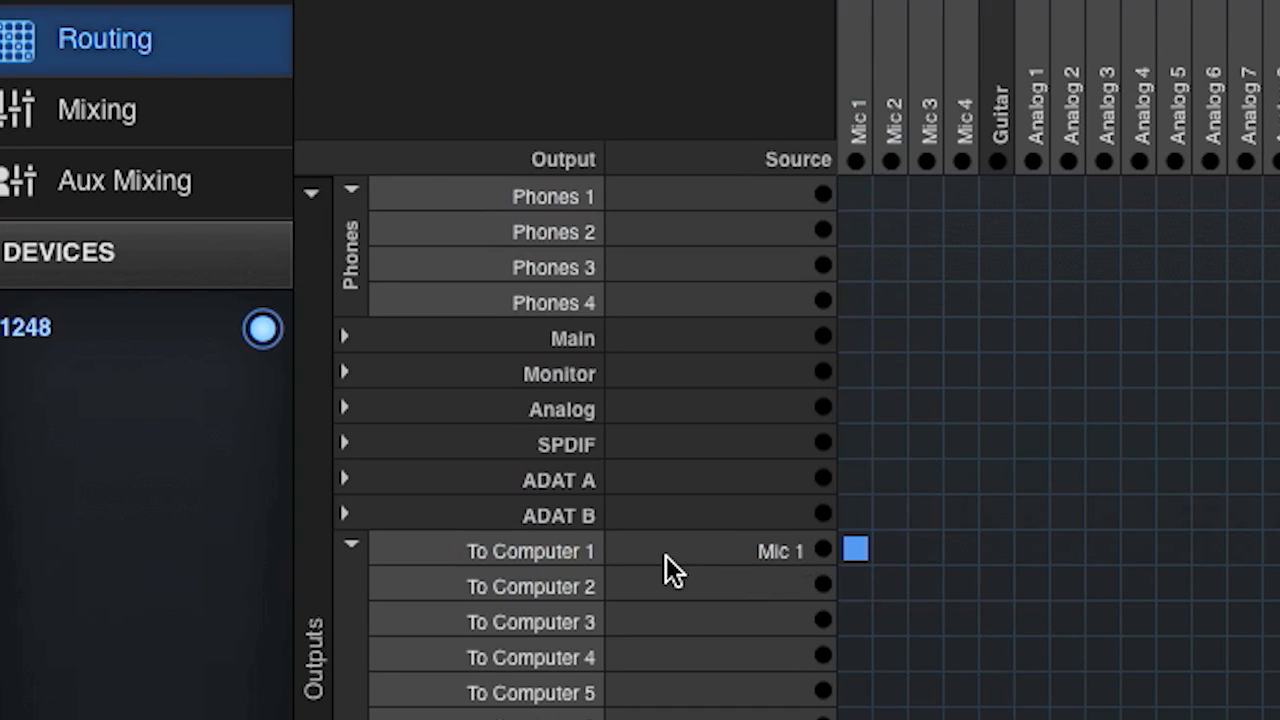
# Step: Route Mic 2 to To Computer 2 and leave every grid group collapsed
pyautogui.click(888, 586)
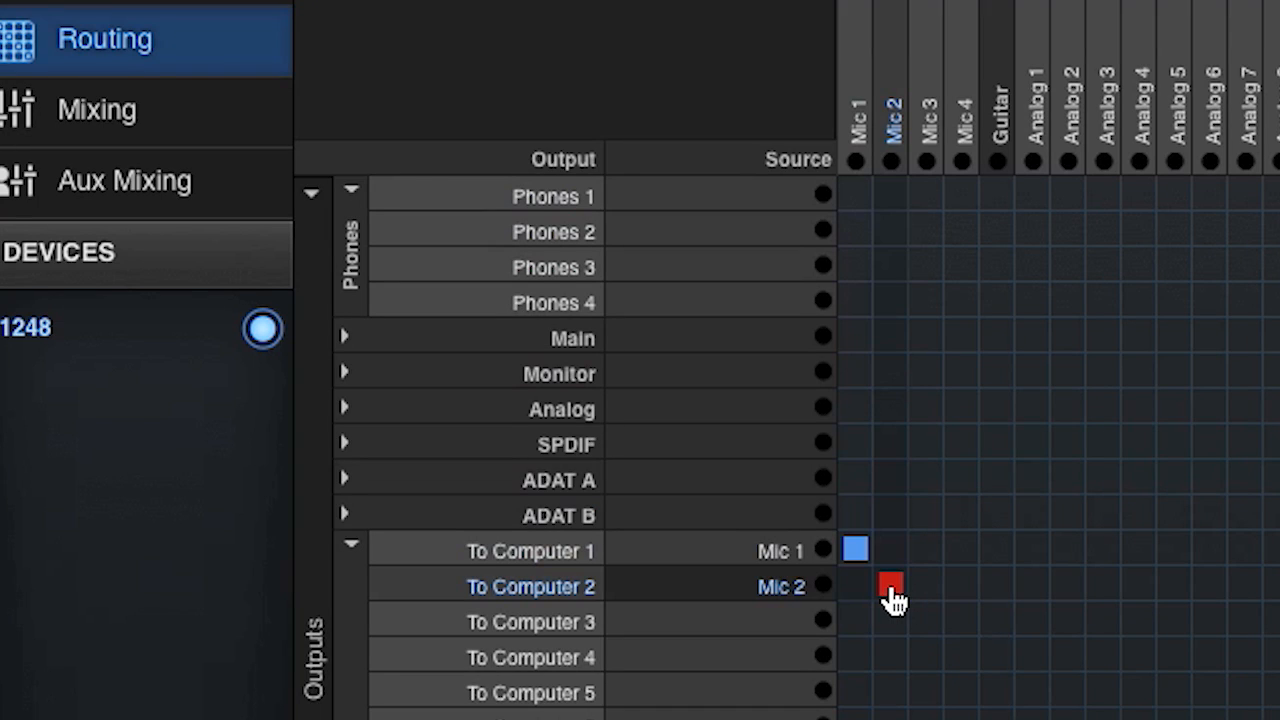
pyautogui.click(890, 584)
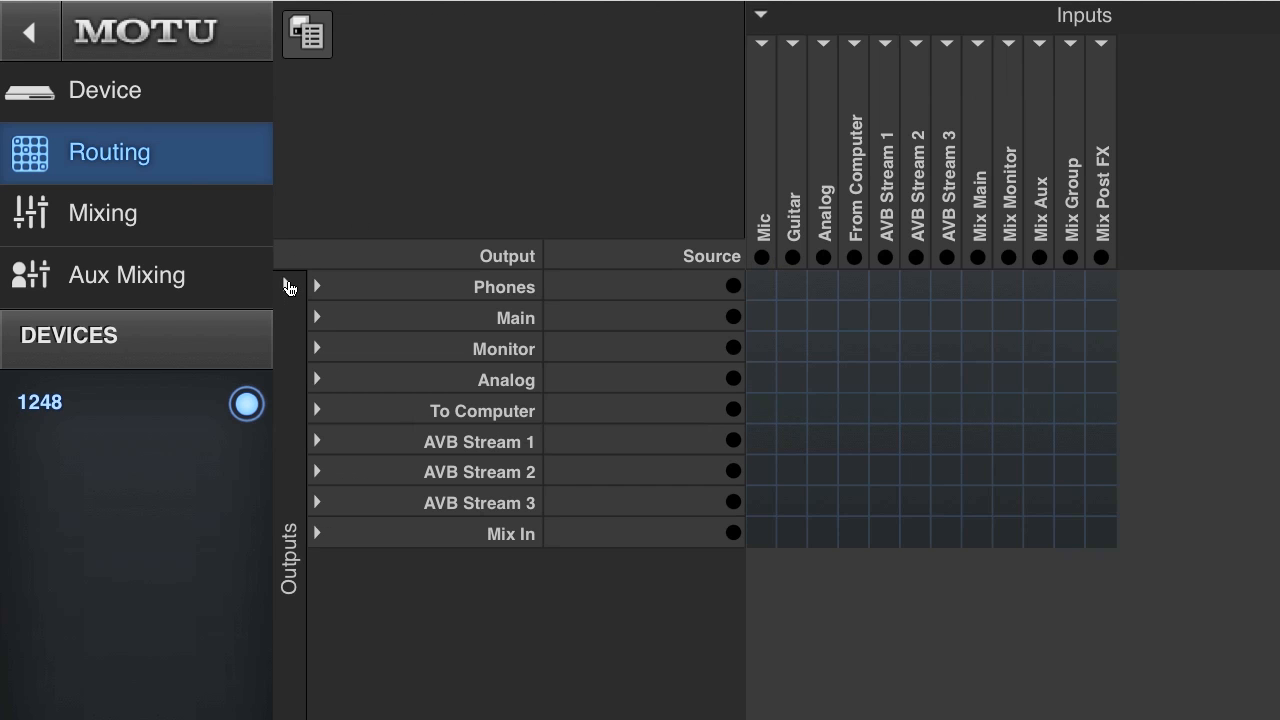
# Step: Go to the Device page and show the Manage Presets panel listing saved device presets
pyautogui.click(104, 90)
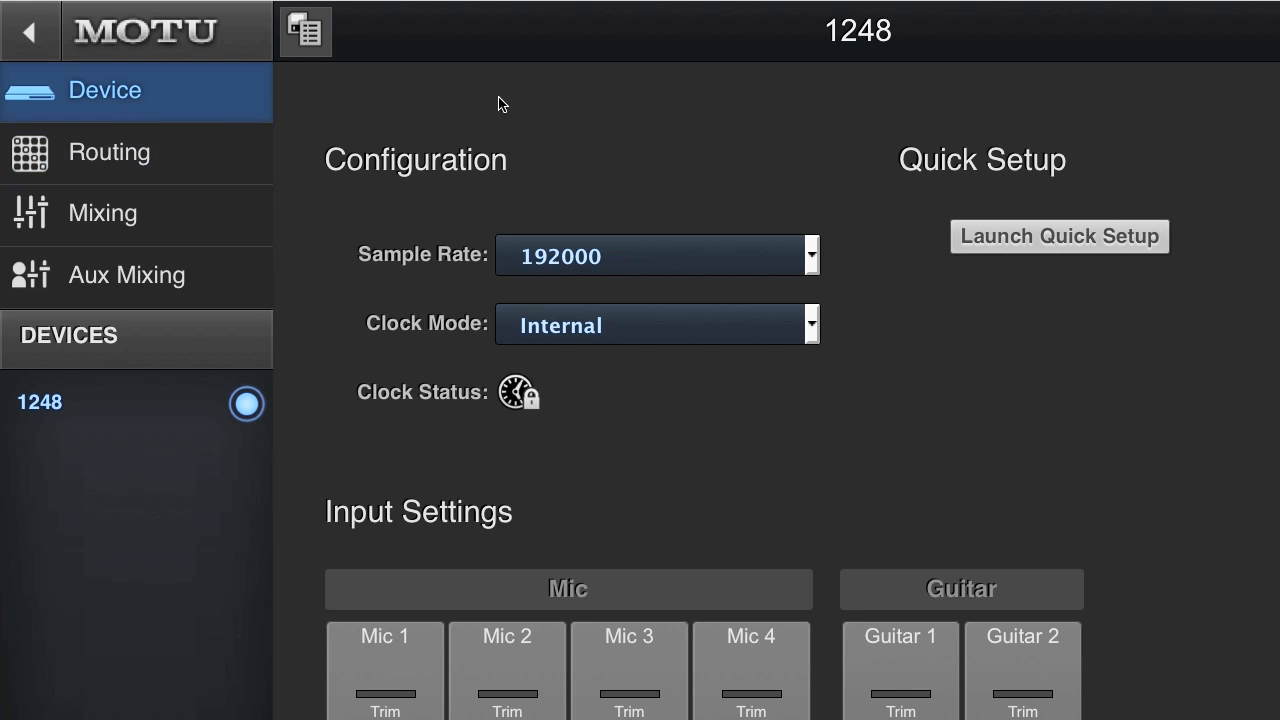
pyautogui.click(304, 32)
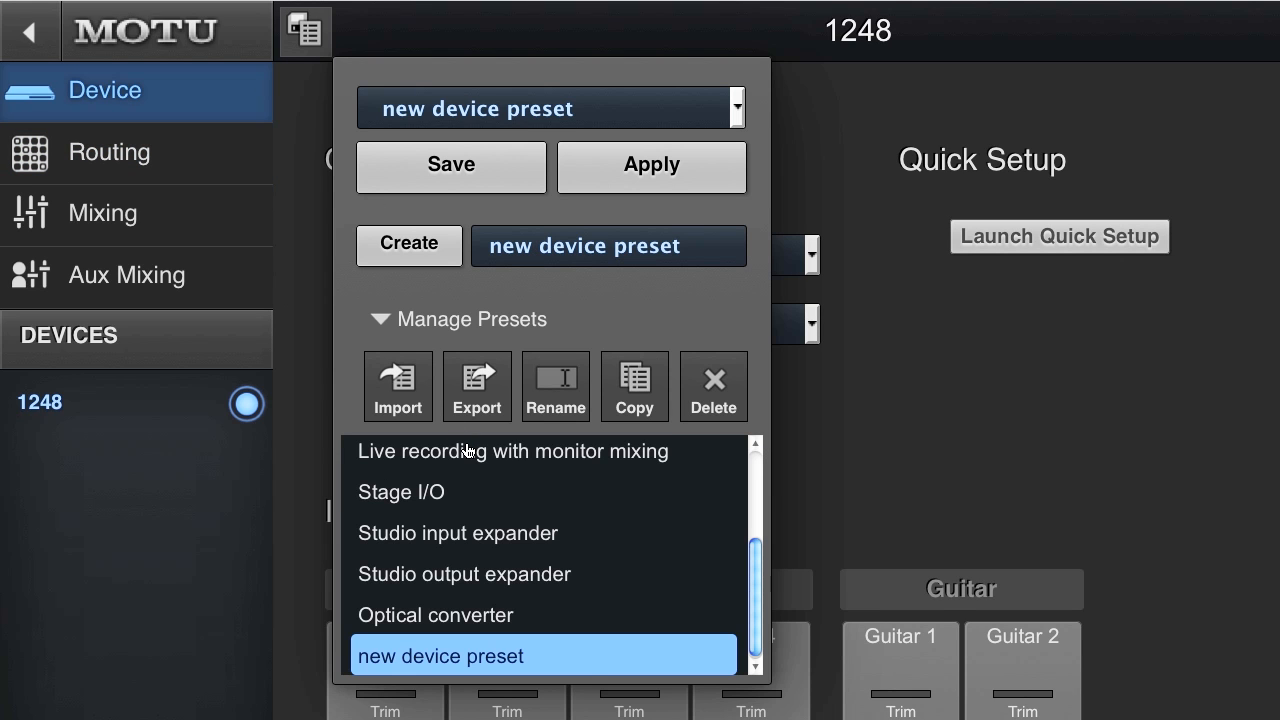